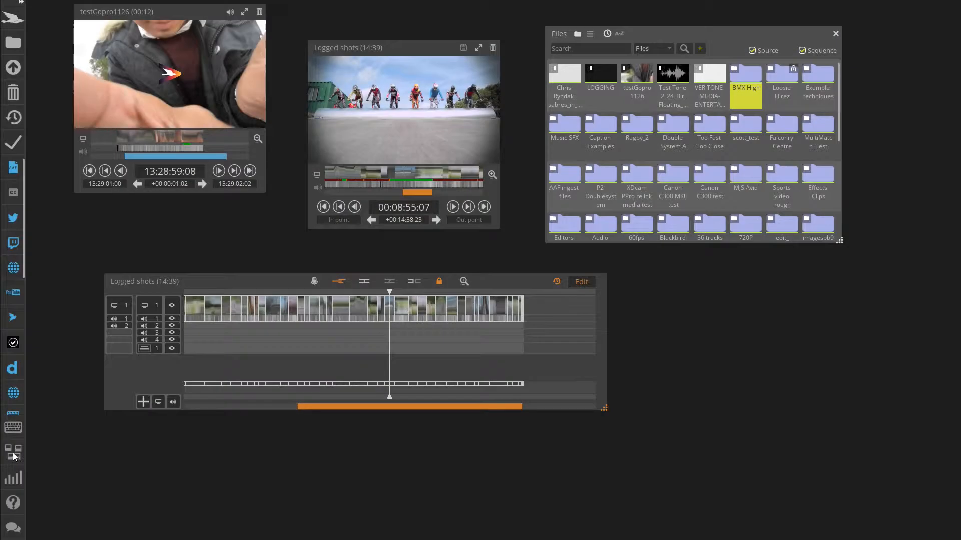
pyautogui.moveTo(56, 450)
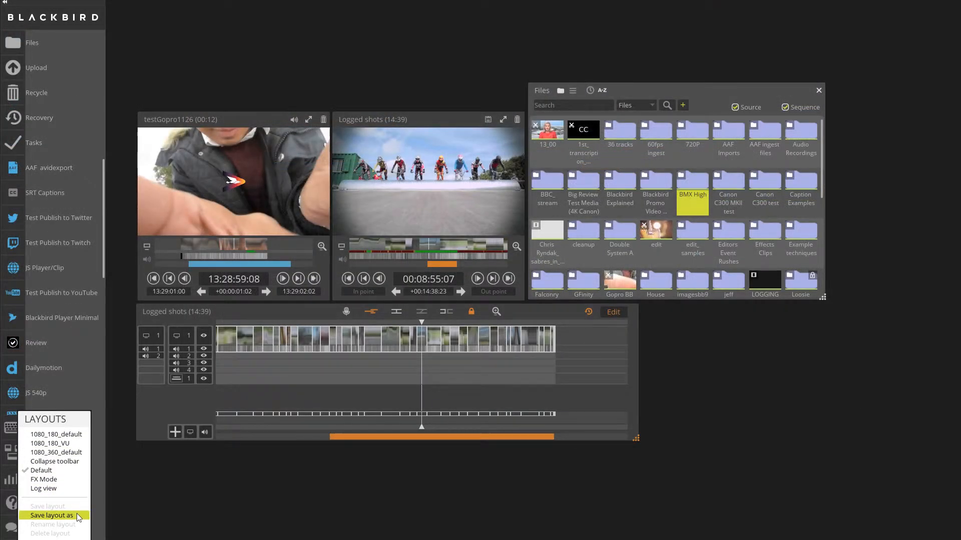
# - Save the current window arrangement as a new named layout
pyautogui.click(52, 515)
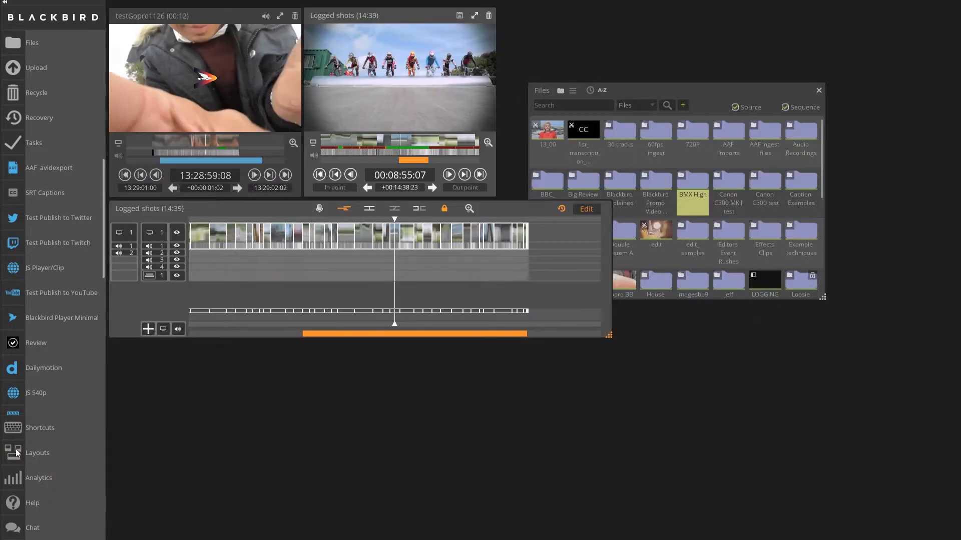
# - Apply the 1080_180_VU layout, enlarging both viewers and shrinking the file browser
pyautogui.click(37, 453)
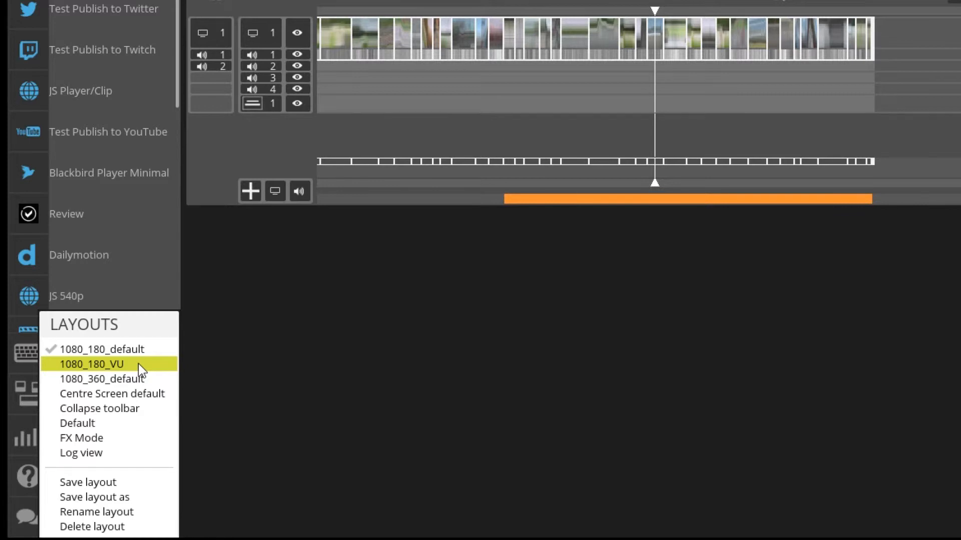
pyautogui.click(90, 364)
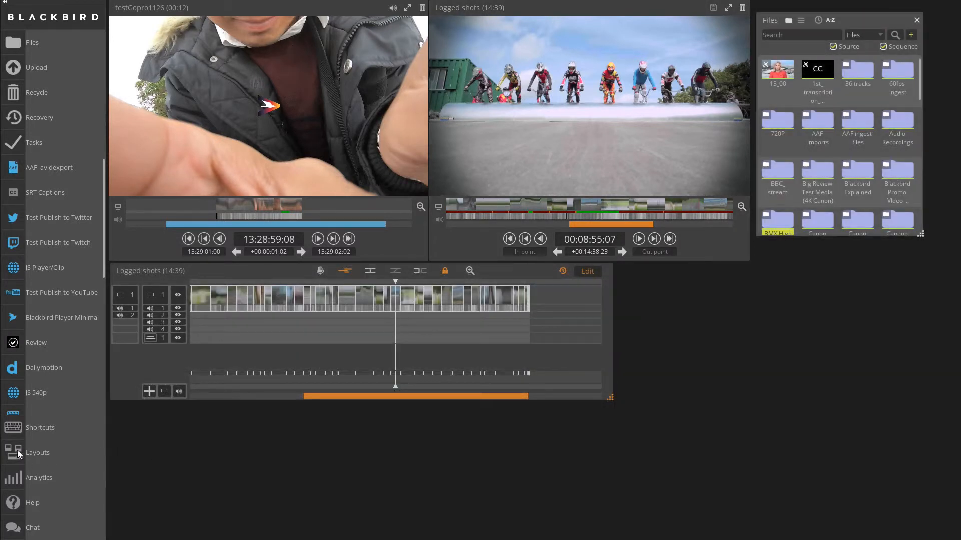
# - Rename layout 1080_360_default to 1080_360 and delete a saved layout
pyautogui.click(37, 453)
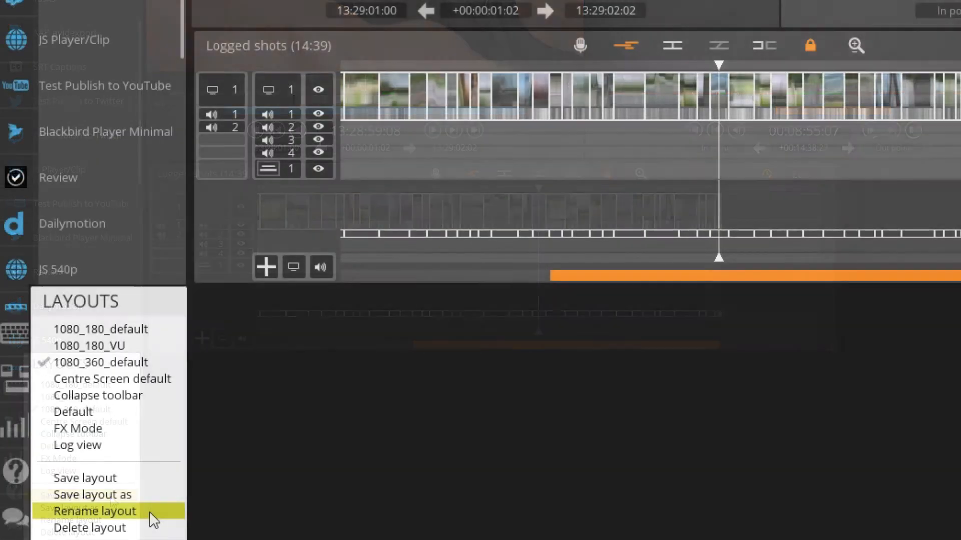
pyautogui.click(94, 511)
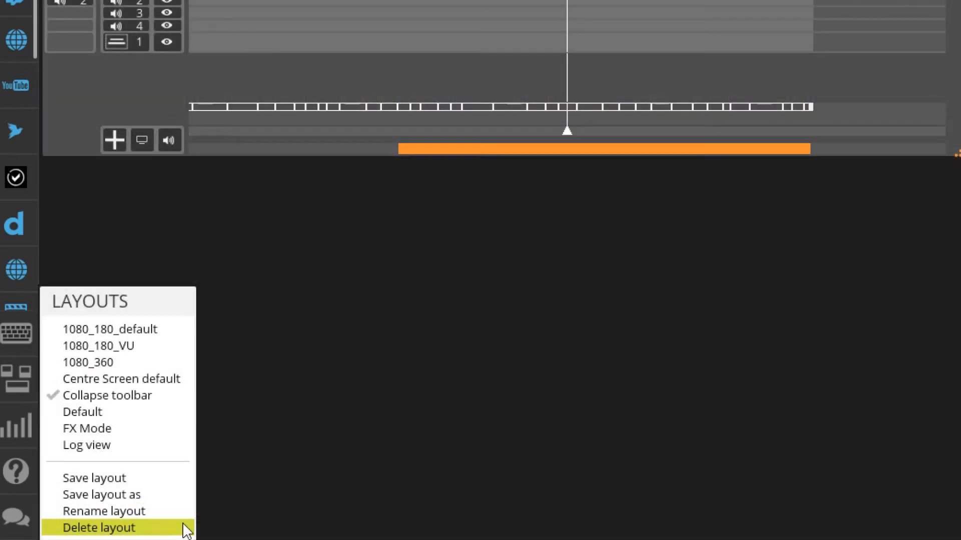
pyautogui.click(95, 527)
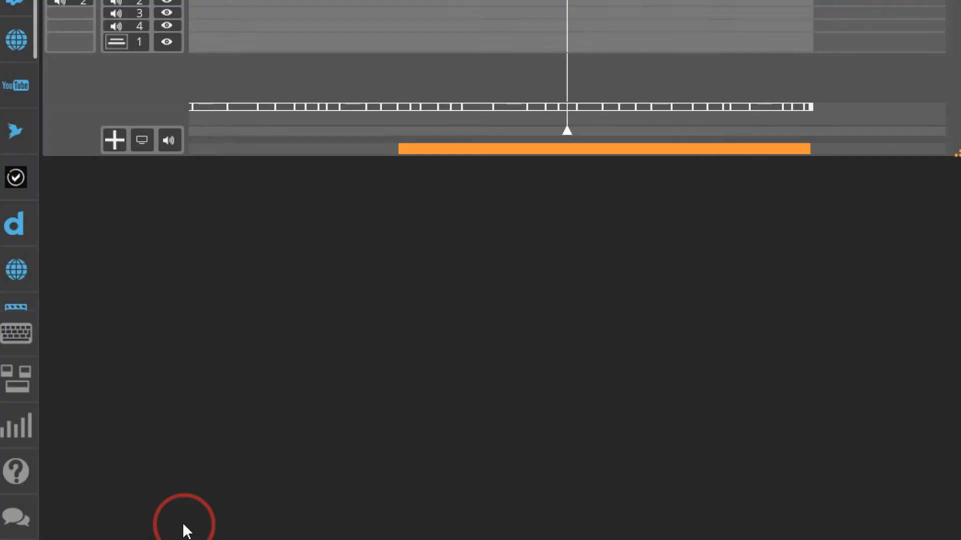